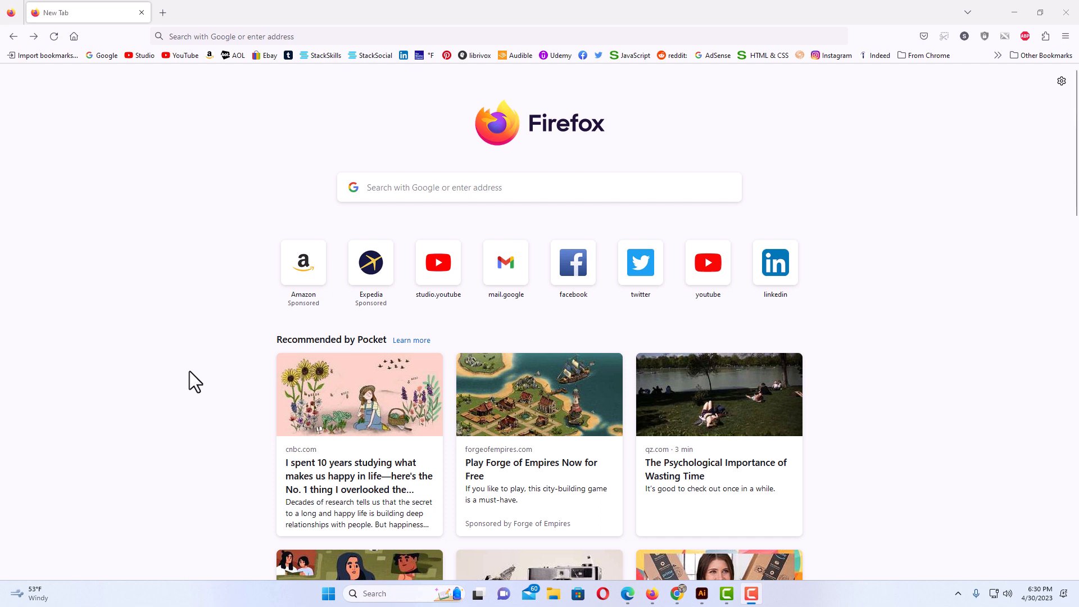
mouse_move(506, 229)
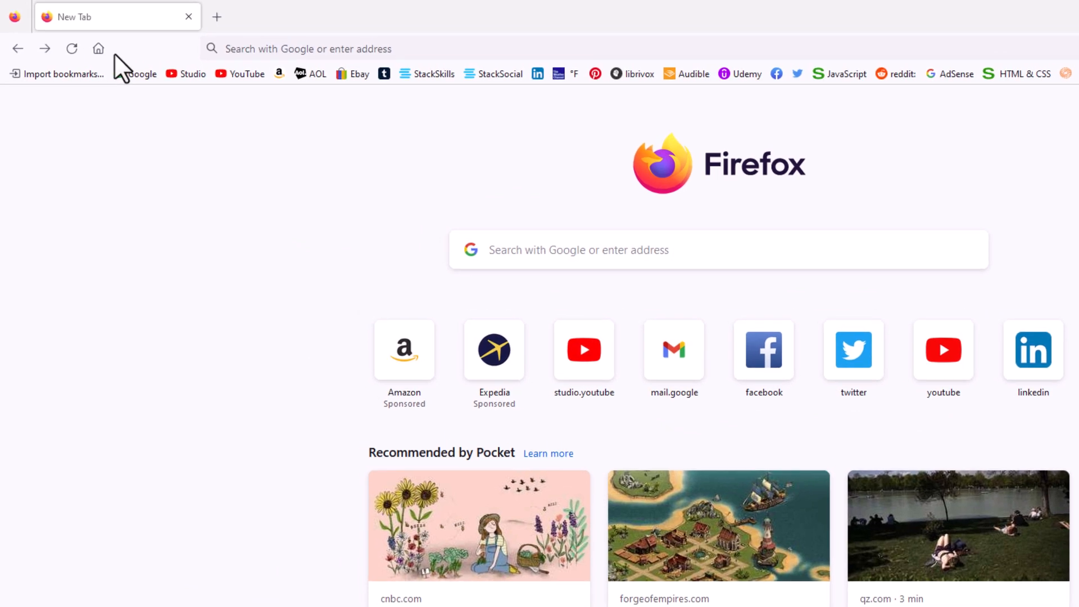
Load google.com from the new tab page and bring up the address bar's URL options
left_click(99, 48)
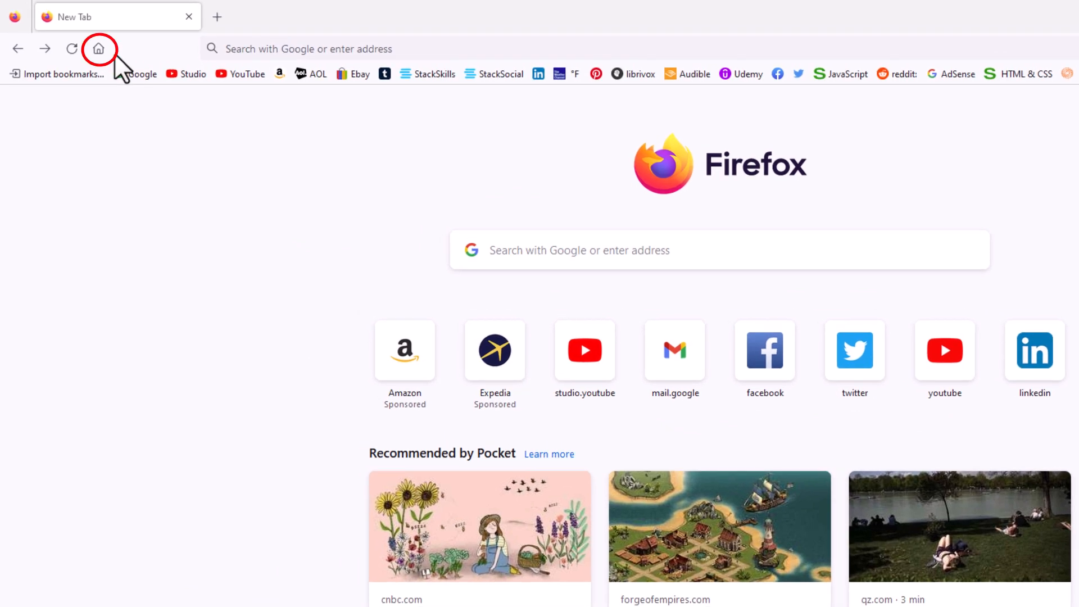
mouse_move(99, 48)
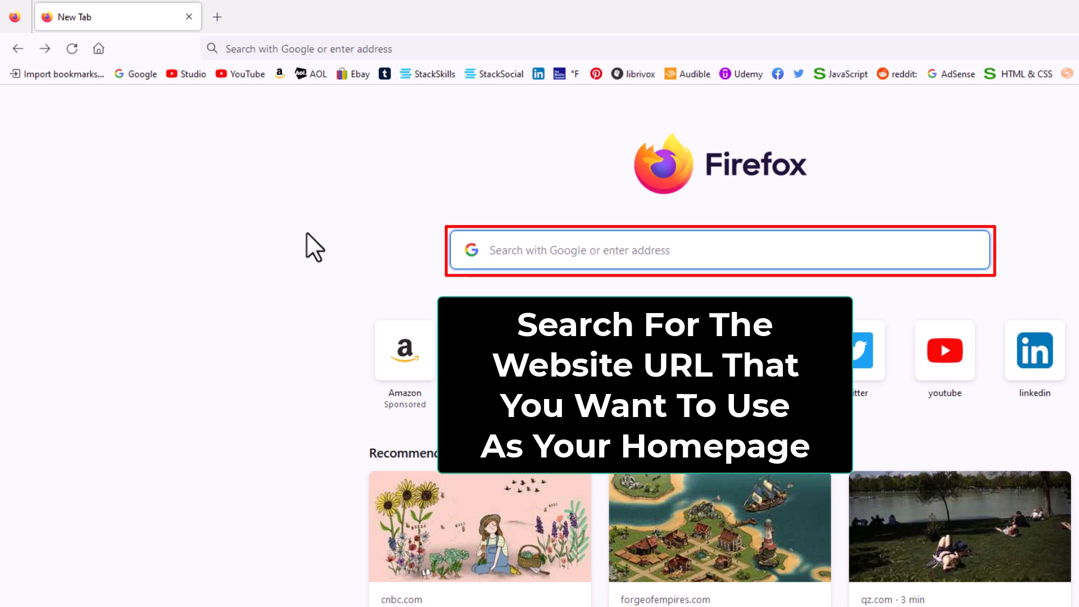
left_click(719, 249)
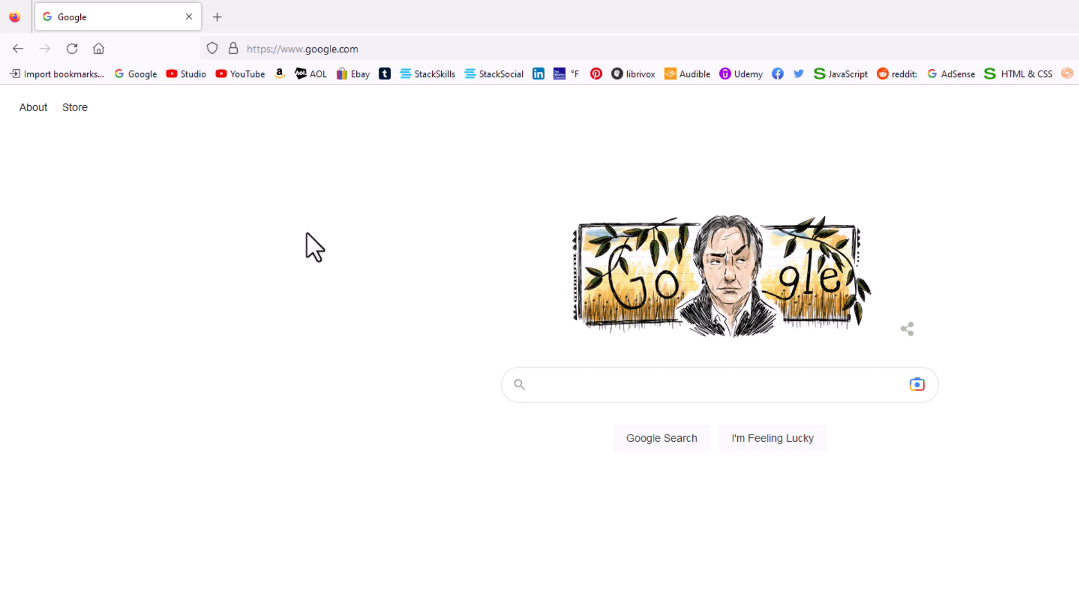
mouse_move(342, 286)
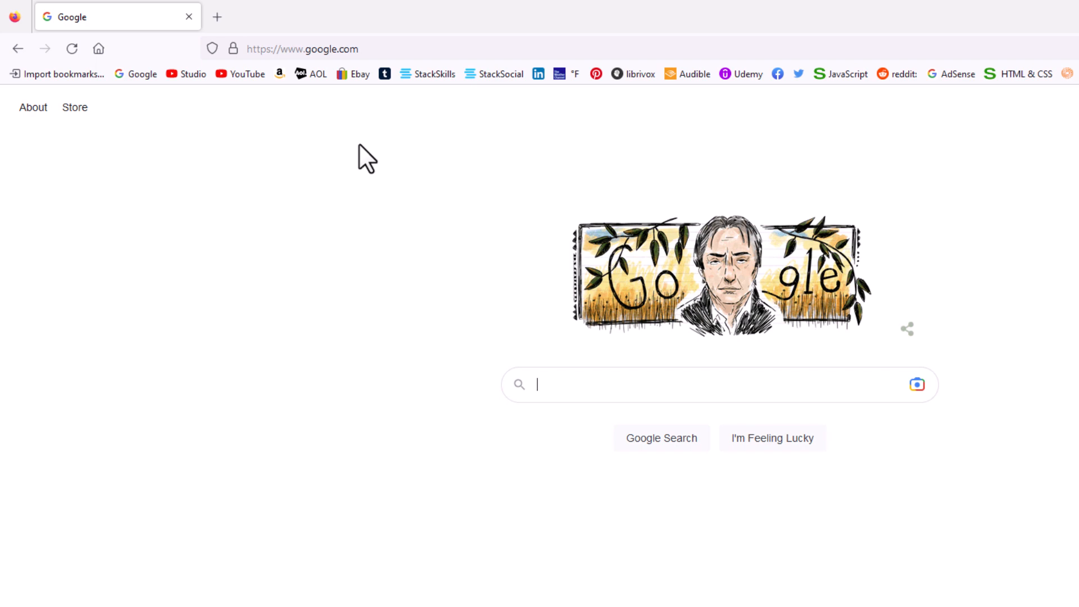
left_click(305, 48)
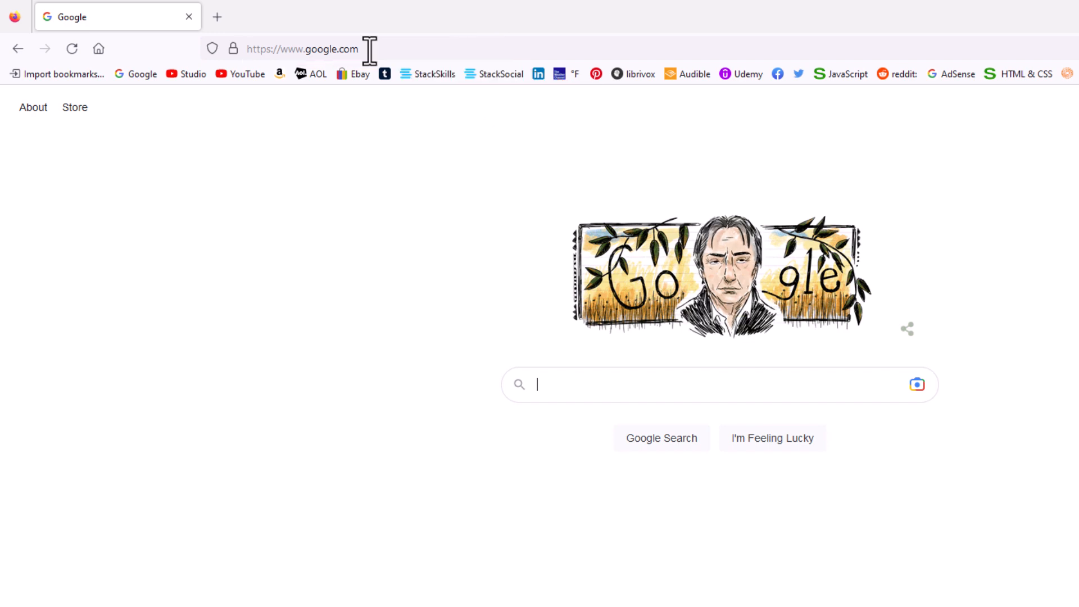
right_click(322, 48)
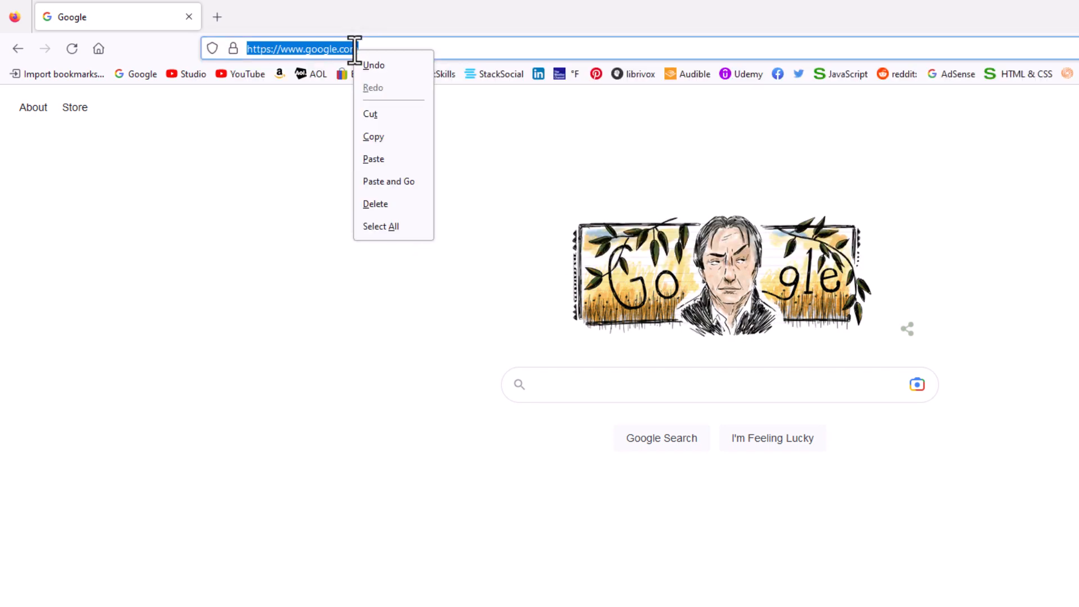
mouse_move(399, 141)
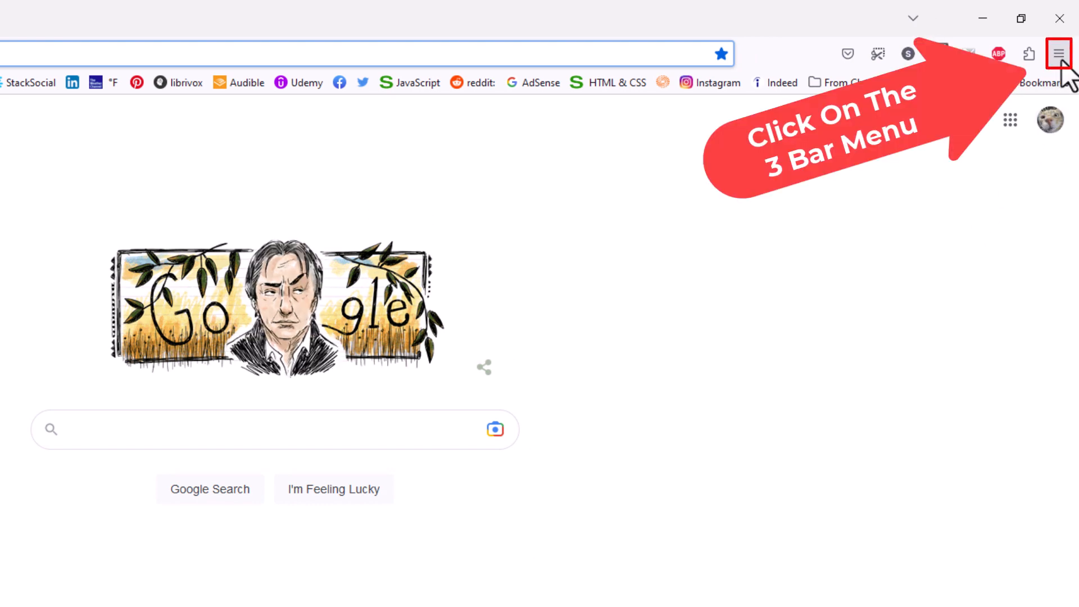
Reach the Settings page from the three-bar menu, landing on General preferences
left_click(1059, 53)
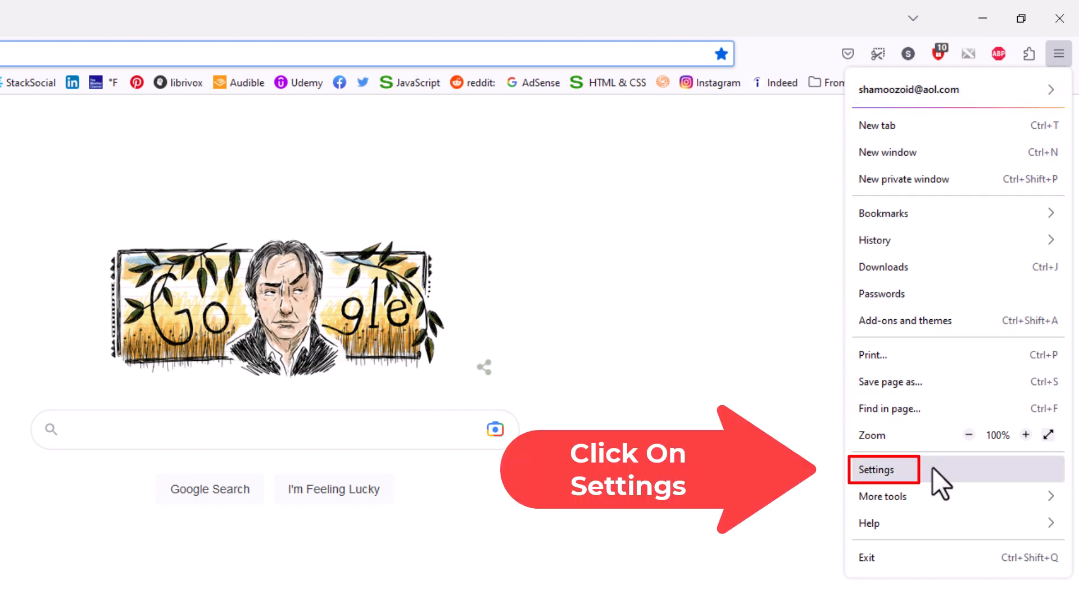
left_click(883, 470)
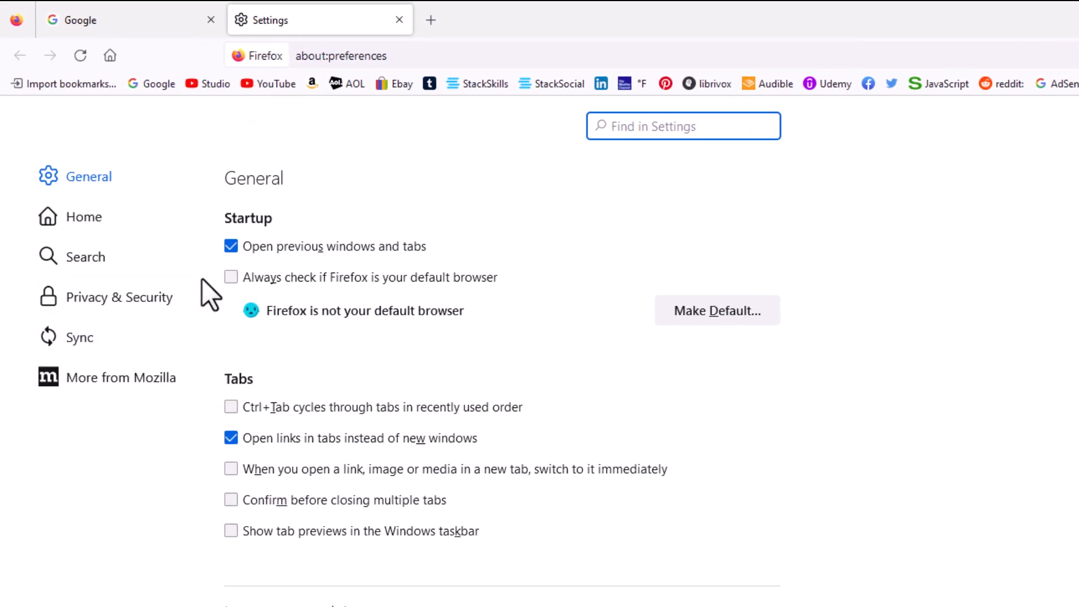
mouse_move(84, 217)
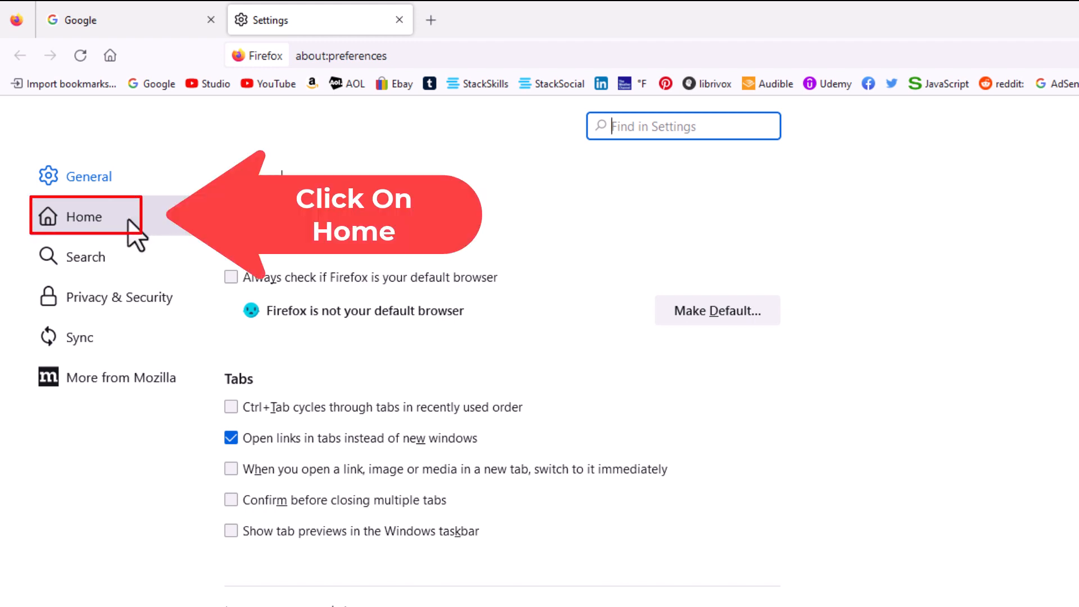
In the Home section, switch 'Homepage and new windows' to Custom URLs…
left_click(83, 217)
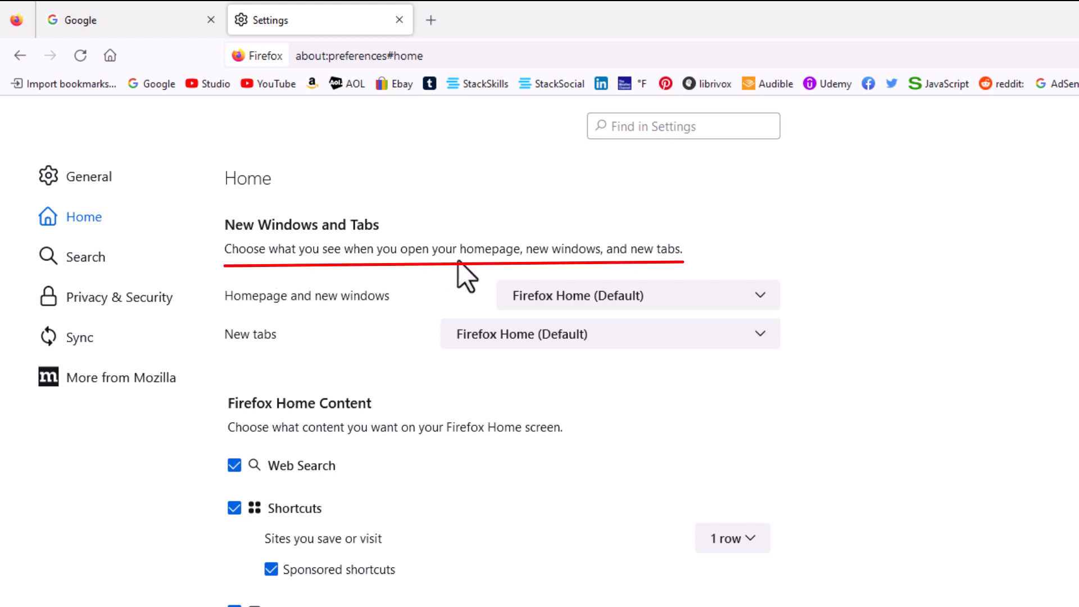
mouse_move(656, 290)
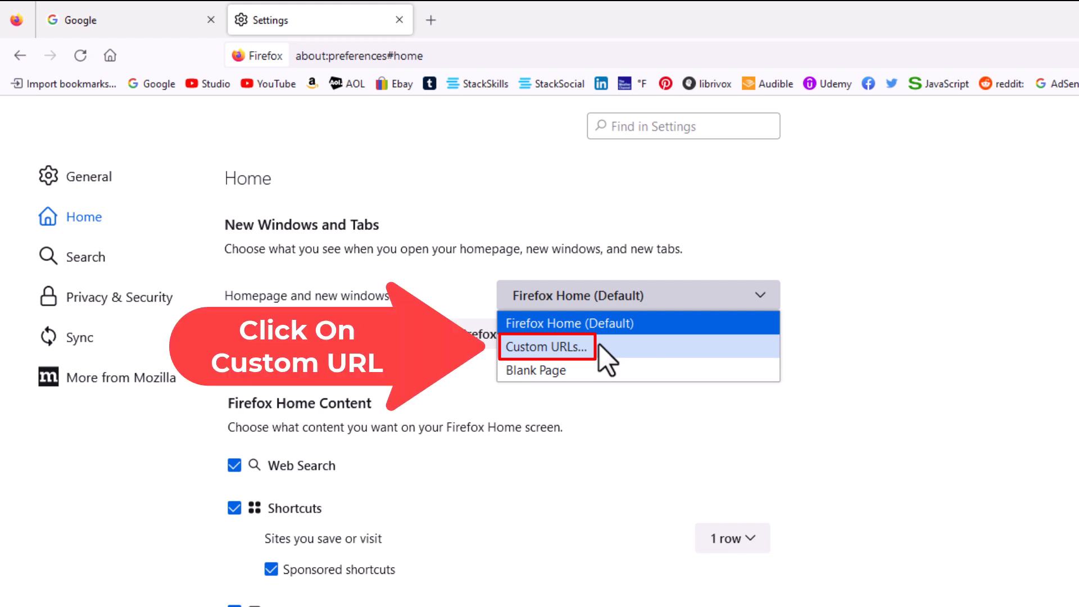
left_click(546, 347)
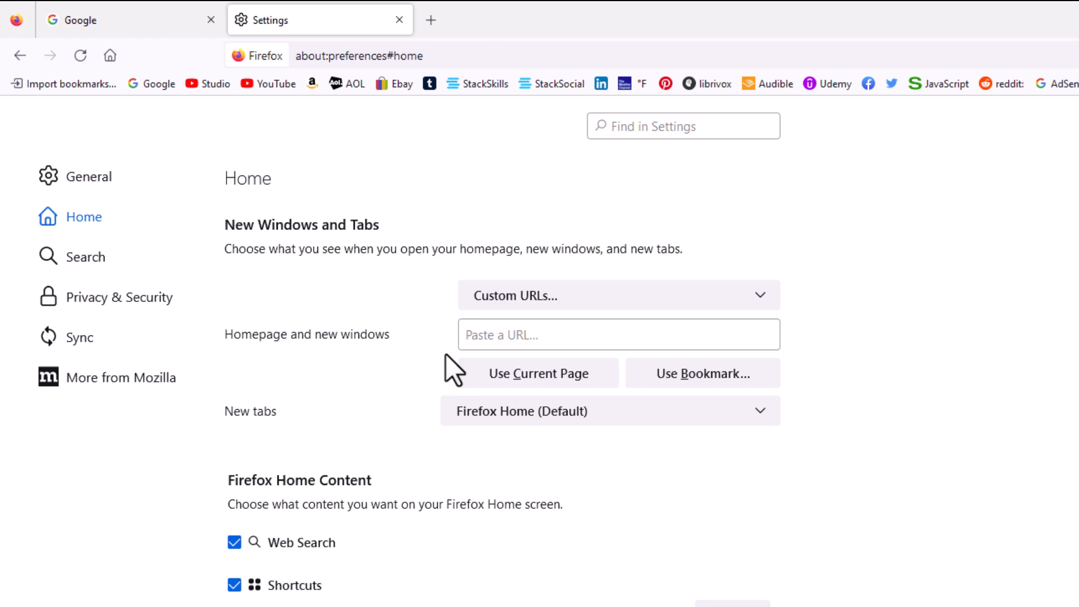
left_click(617, 335)
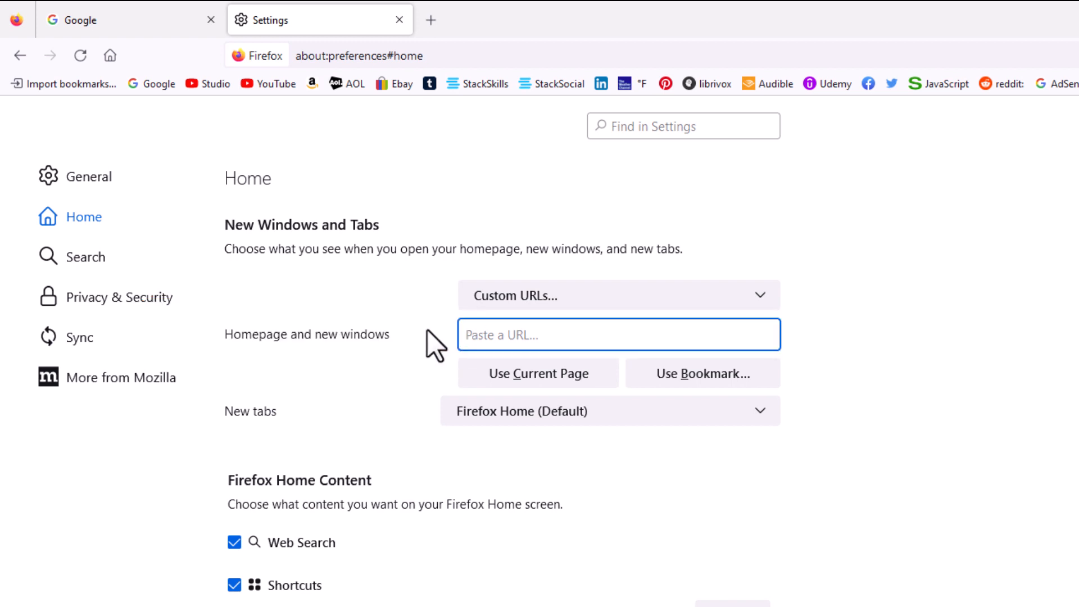
left_click(619, 335)
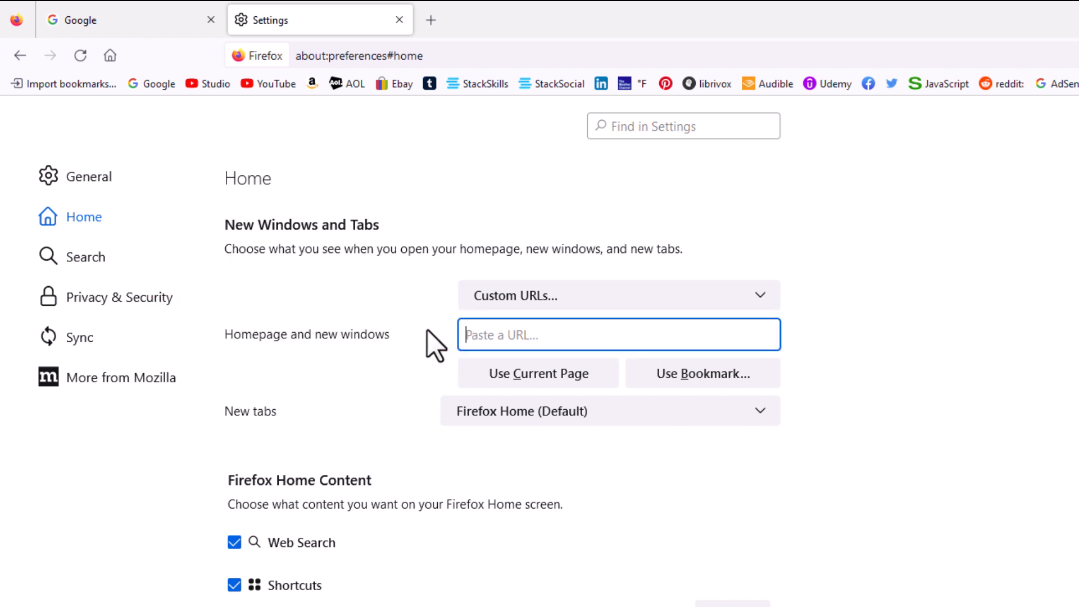
type("https://www.google.com/")
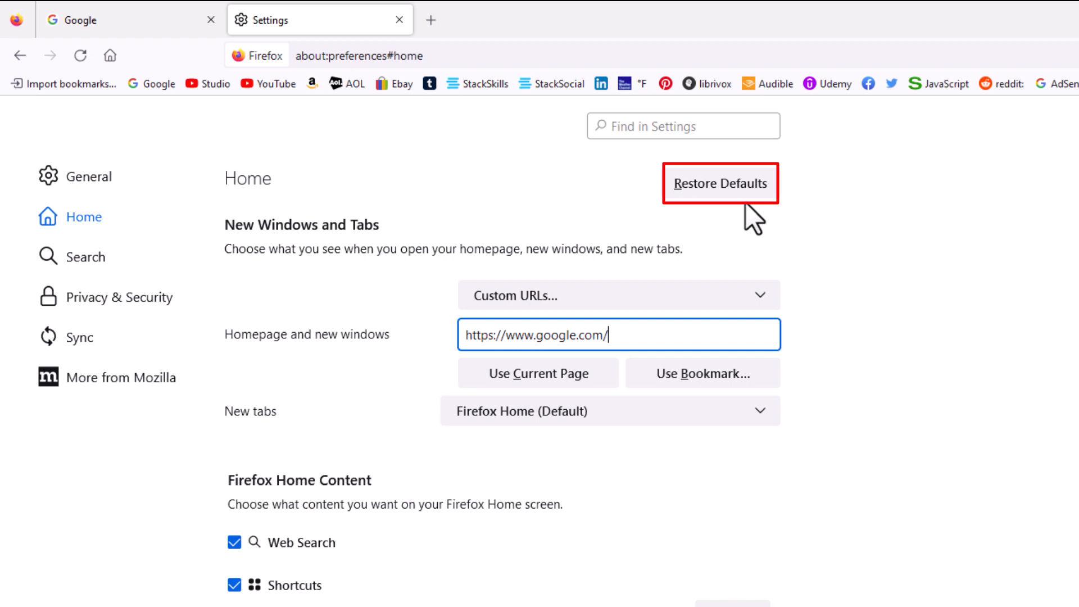
mouse_move(752, 224)
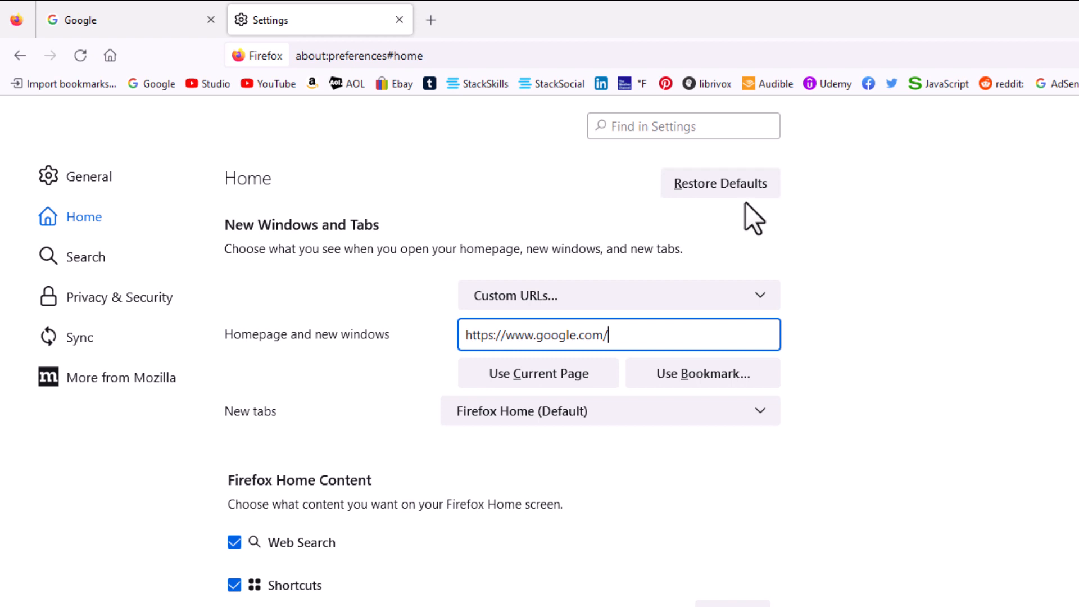
mouse_move(733, 241)
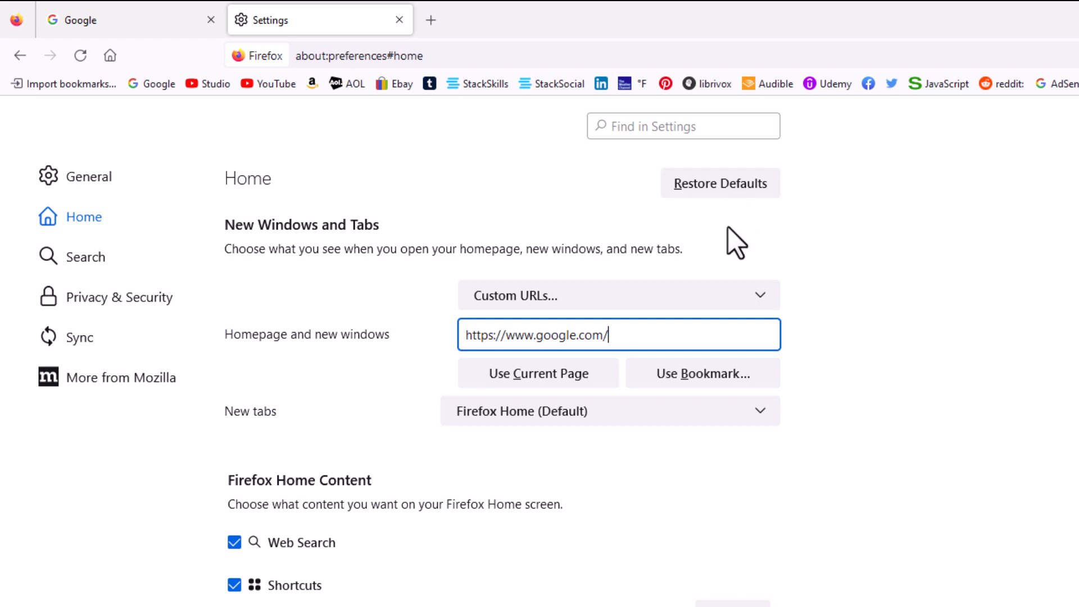